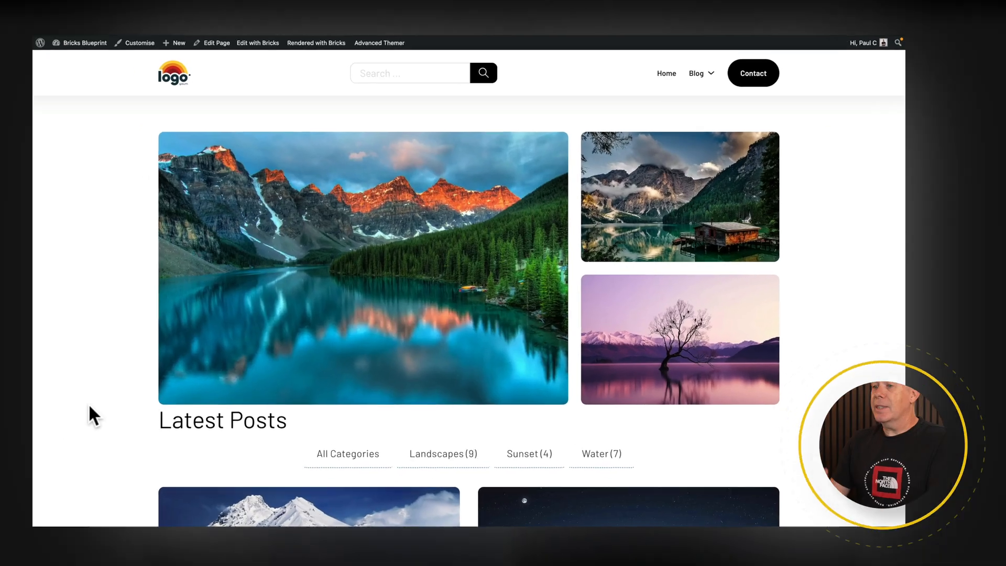
# Step: Locate Default Footer in My Templates and launch it with Edit with Bricks
pyautogui.scroll(-3)
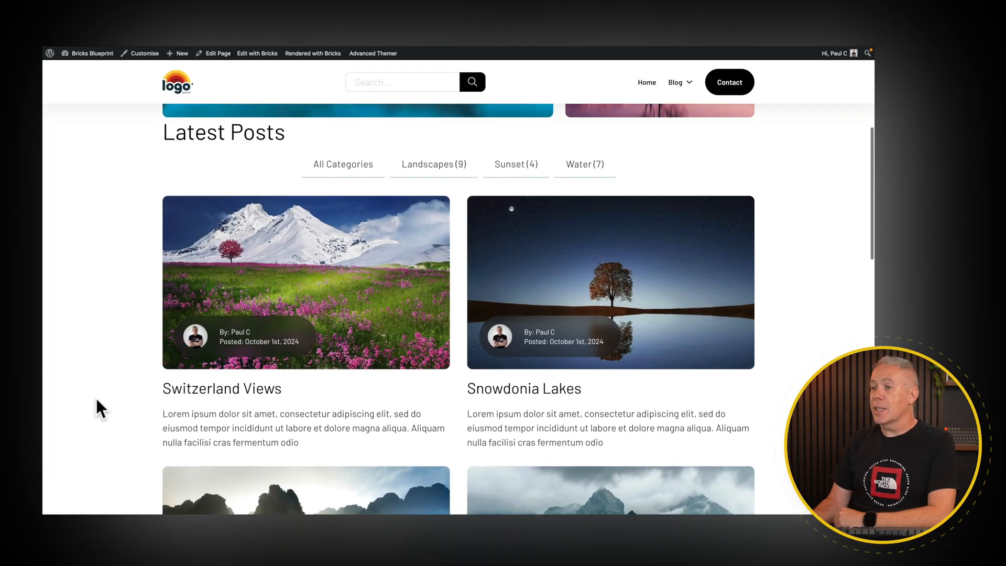
pyautogui.scroll(-3)
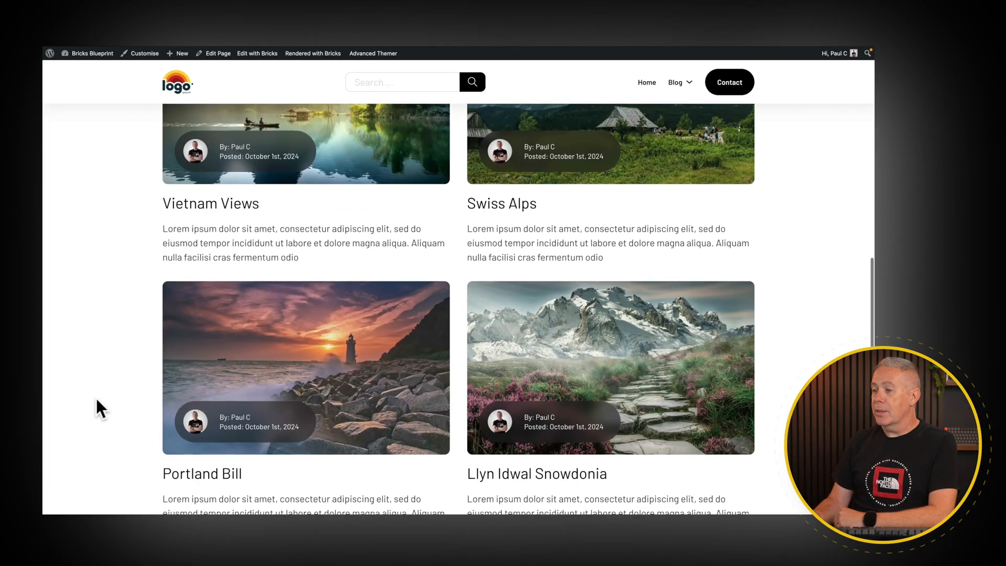
pyautogui.scroll(-3)
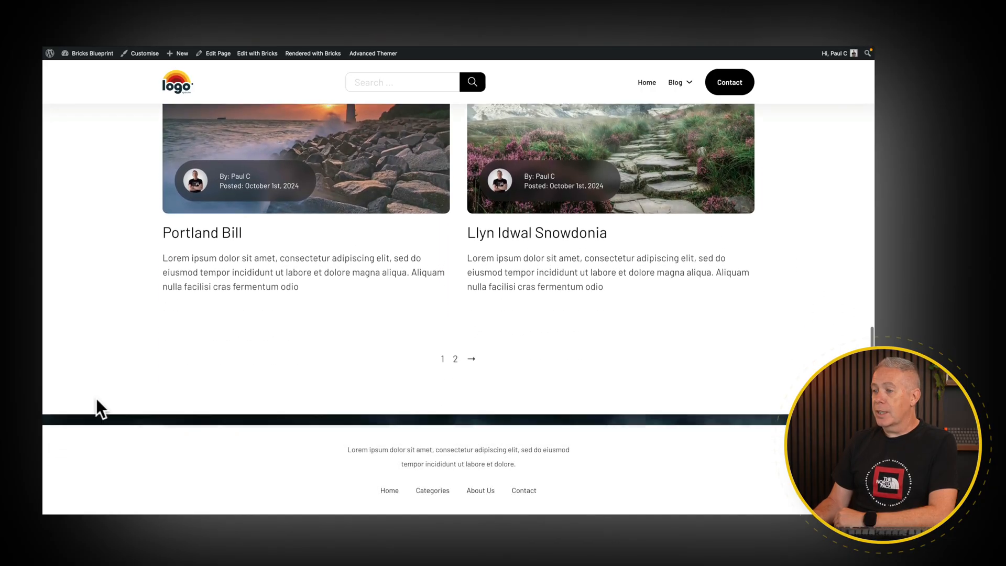
pyautogui.scroll(-3)
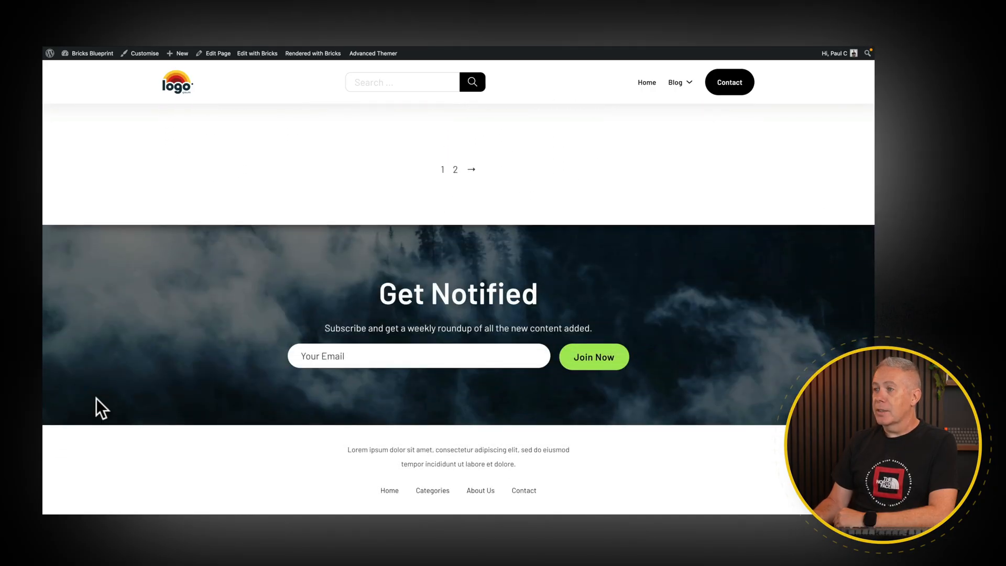
pyautogui.scroll(3)
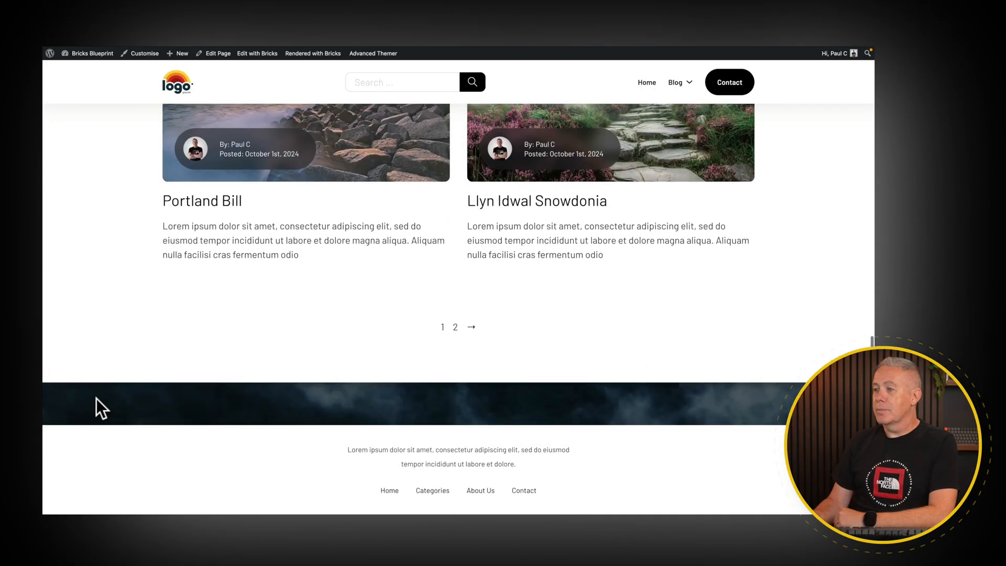
pyautogui.scroll(-3)
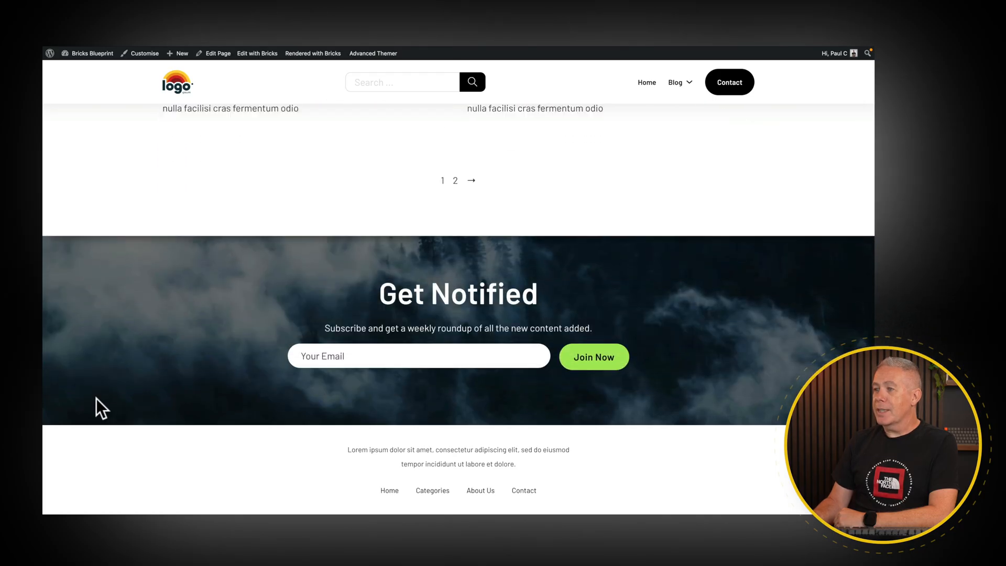
pyautogui.scroll(3)
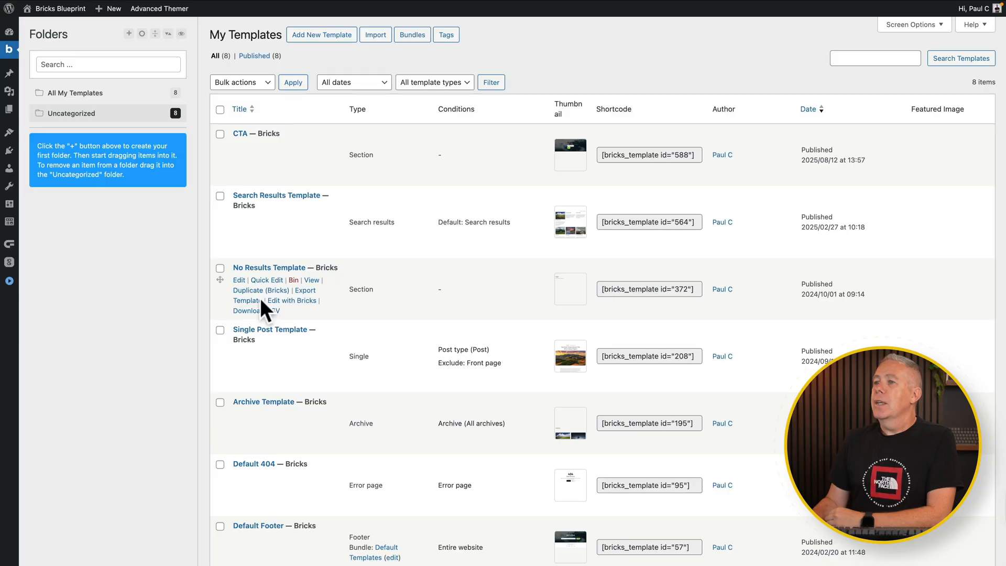
pyautogui.scroll(-3)
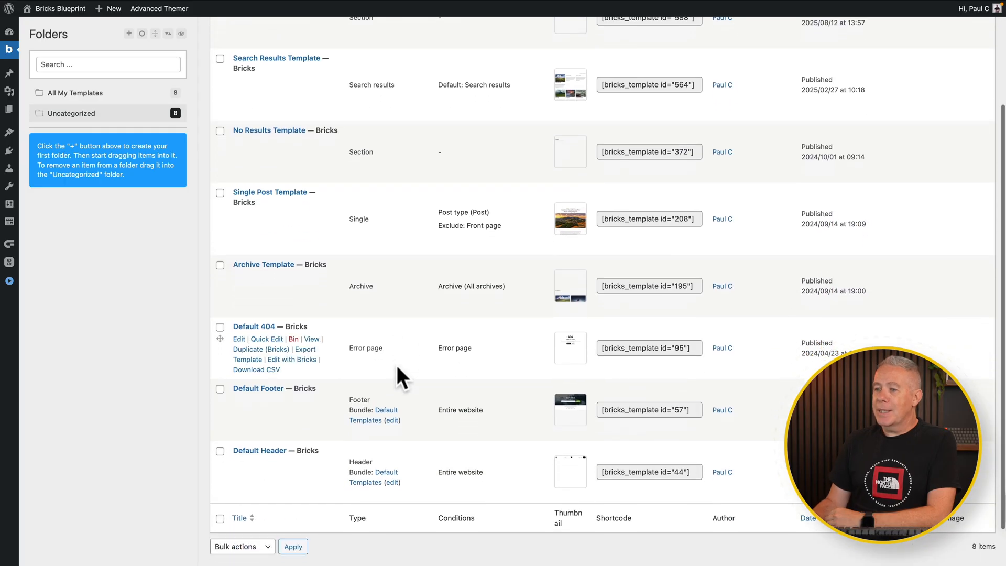
pyautogui.scroll(-3)
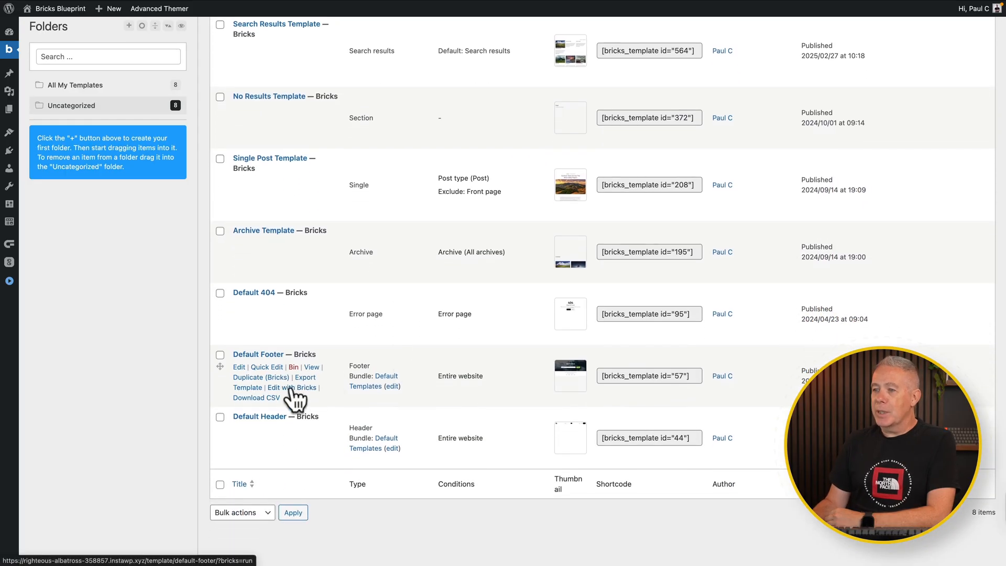
pyautogui.click(293, 386)
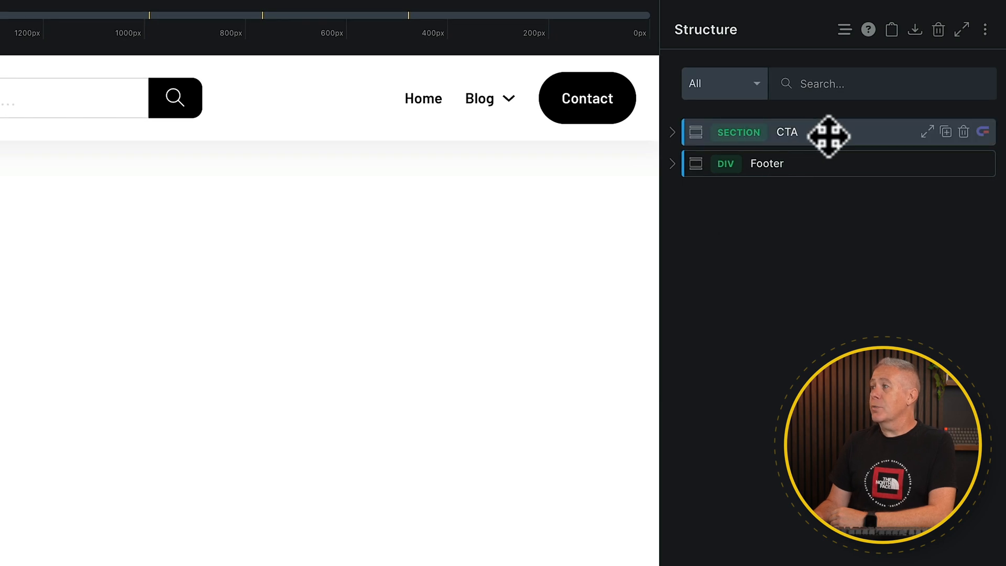
pyautogui.moveTo(831, 154)
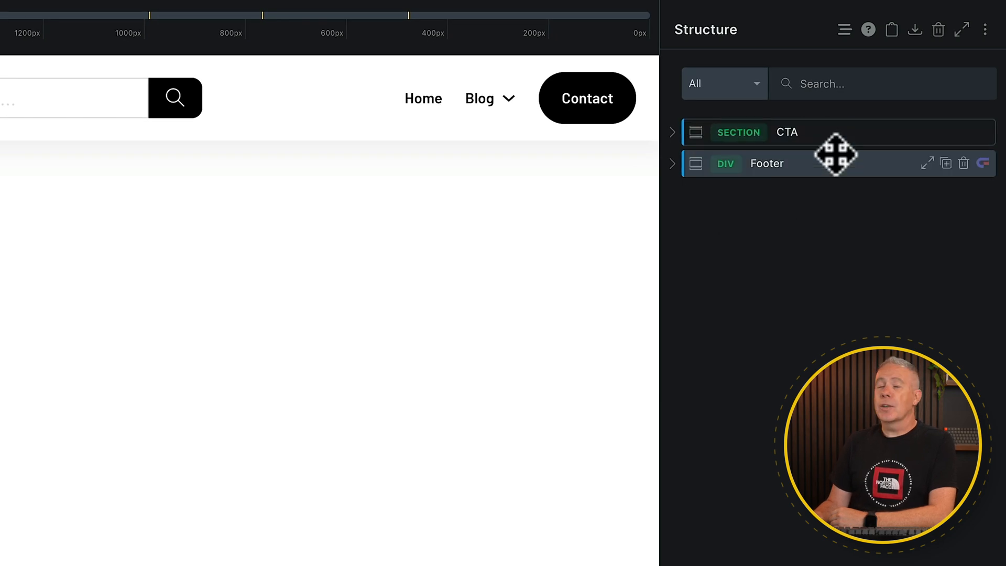
pyautogui.moveTo(827, 132)
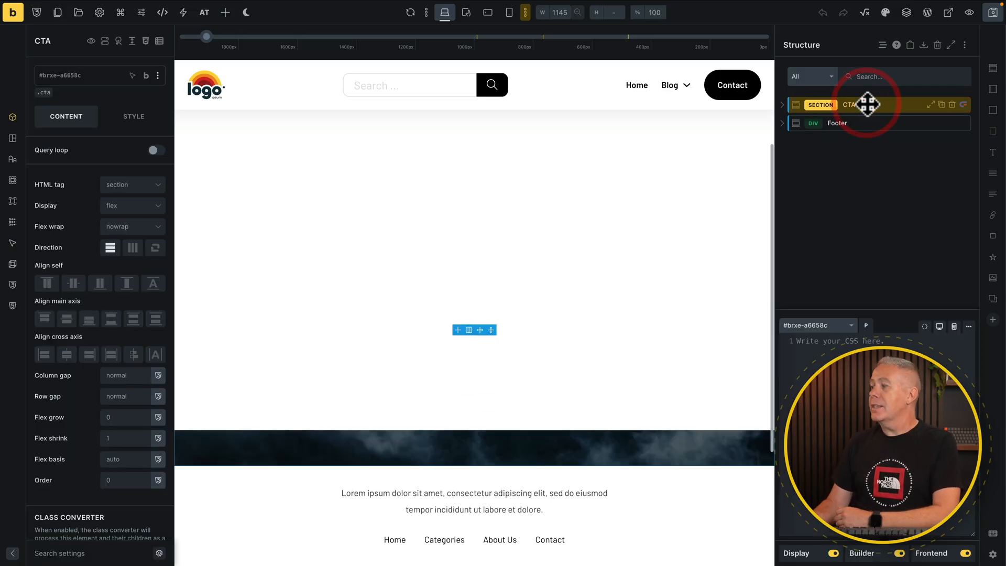
pyautogui.moveTo(112, 284)
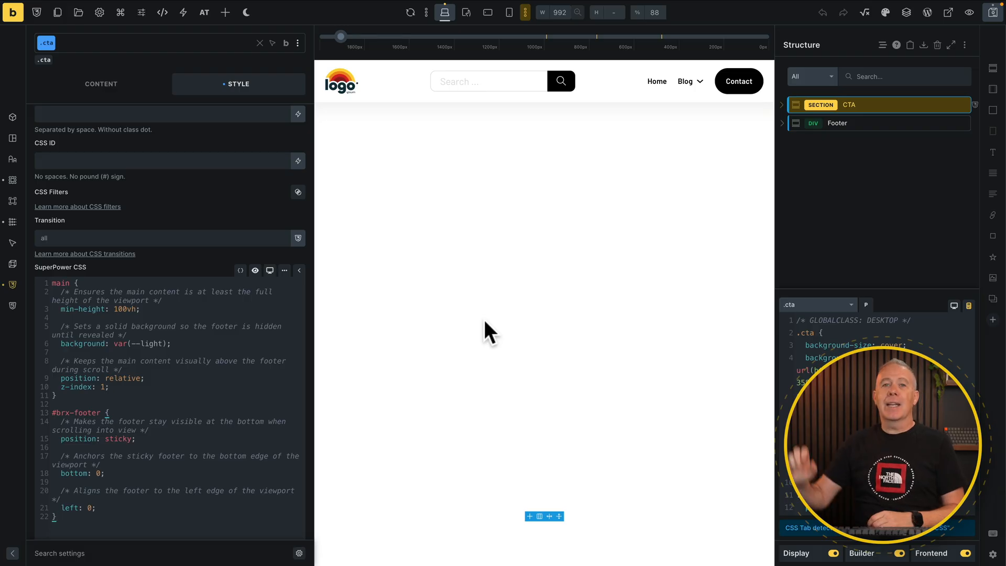
pyautogui.moveTo(517, 338)
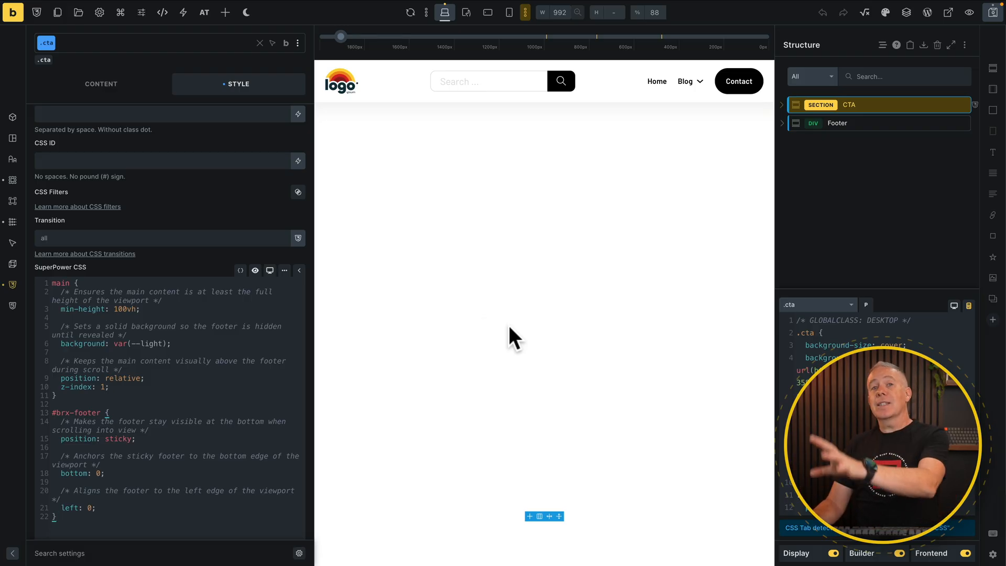
# Step: Scroll the .cta class Style panel to its SuperPower CSS with the main and #brx-footer rules
pyautogui.scroll(-3)
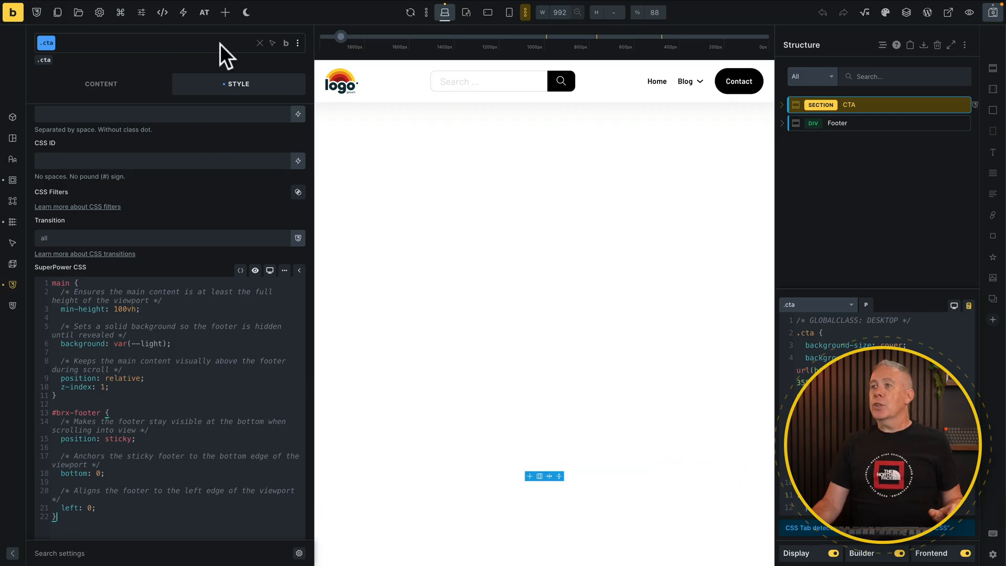
# Step: Switch to the front-end homepage to inspect its header, main and footer markup in DevTools
pyautogui.click(328, 23)
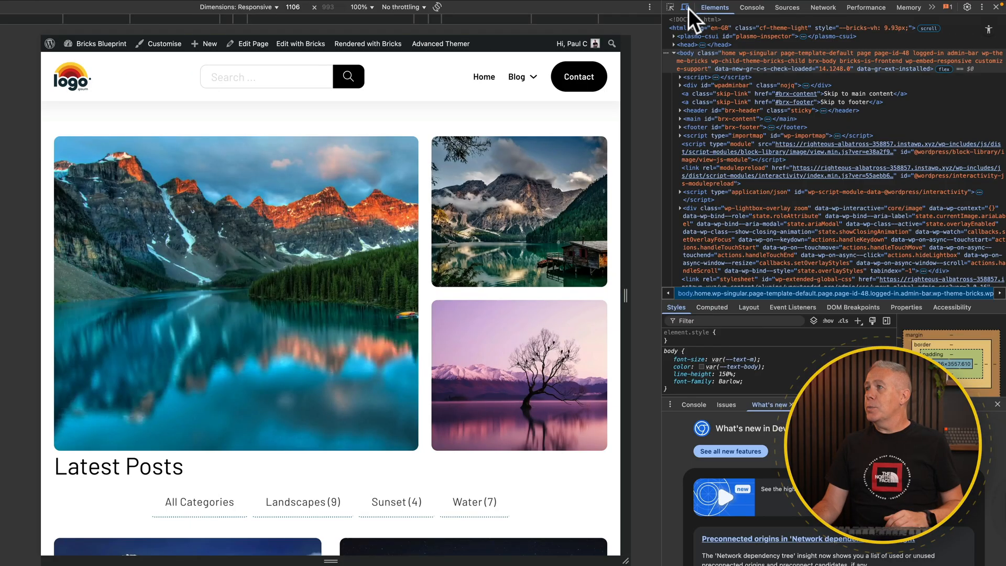
pyautogui.moveTo(654, 62)
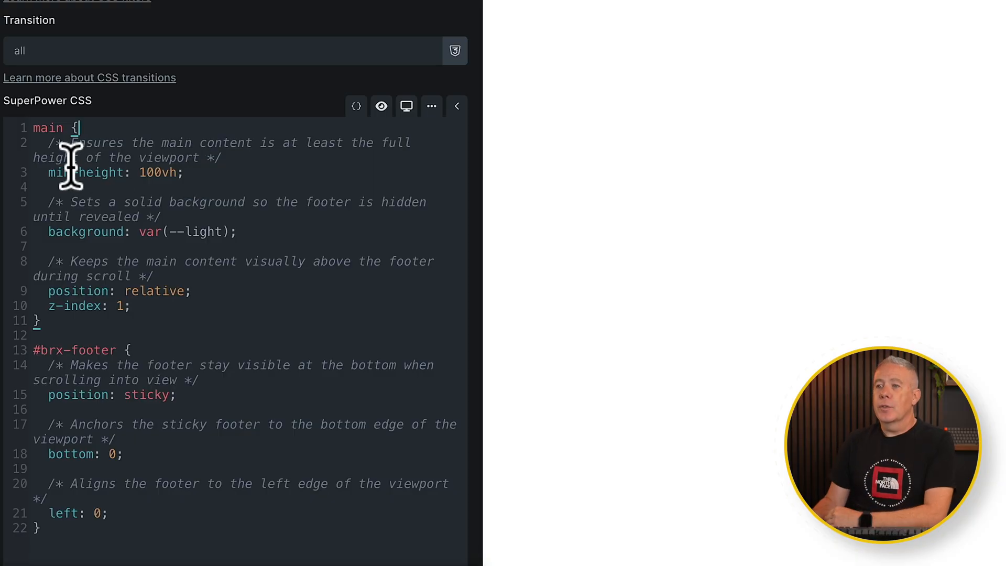
pyautogui.moveTo(54, 127)
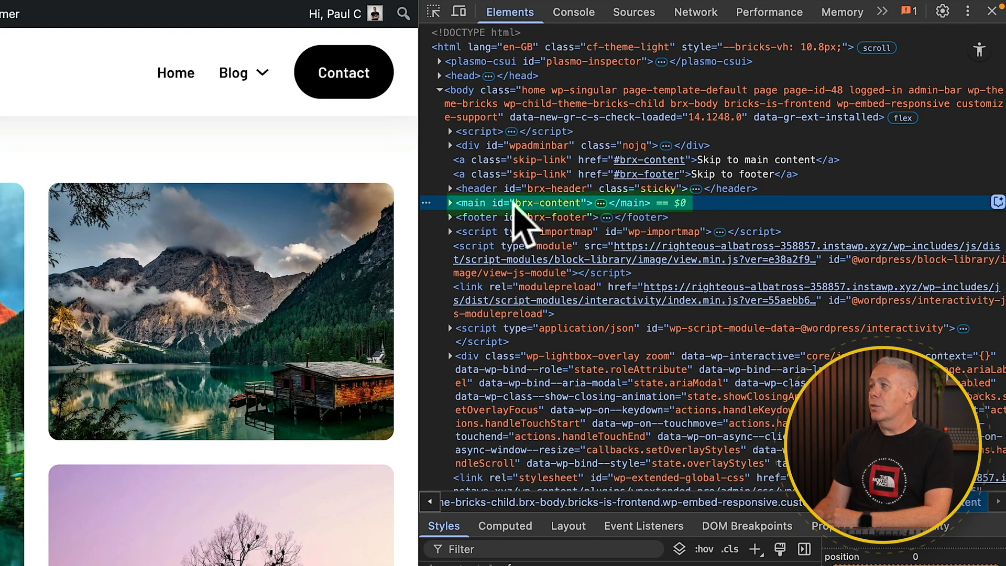
pyautogui.moveTo(616, 224)
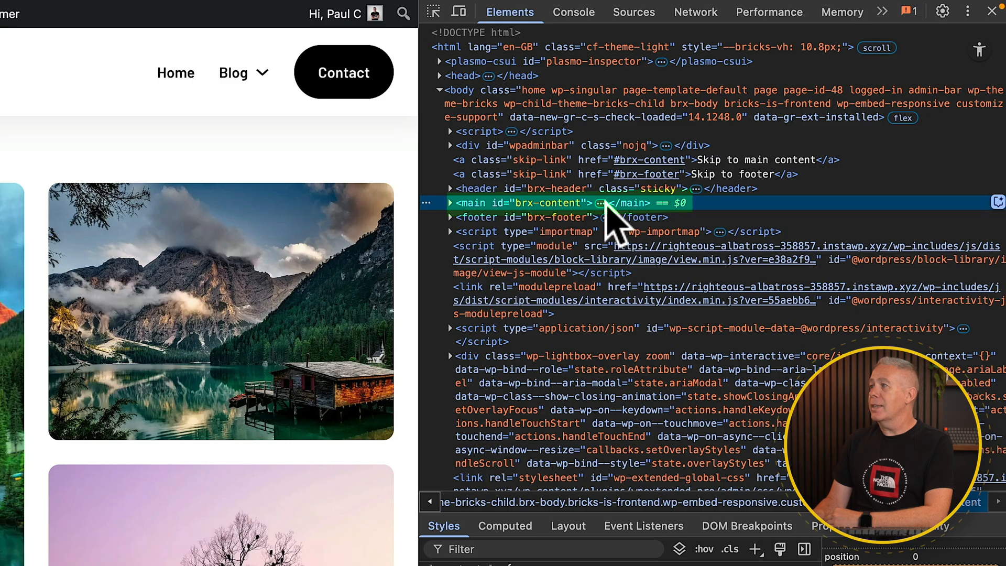
pyautogui.moveTo(628, 218)
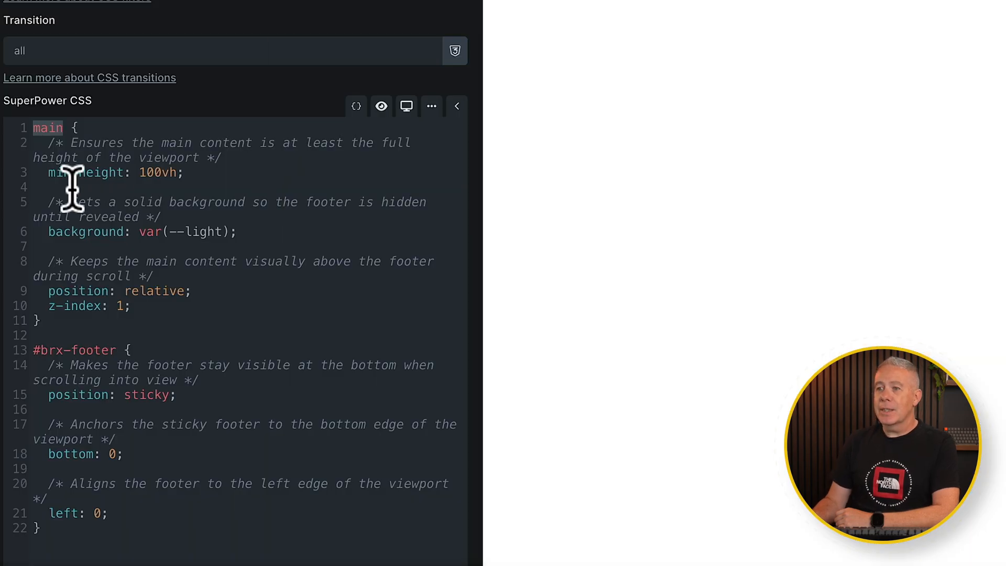
pyautogui.moveTo(202, 196)
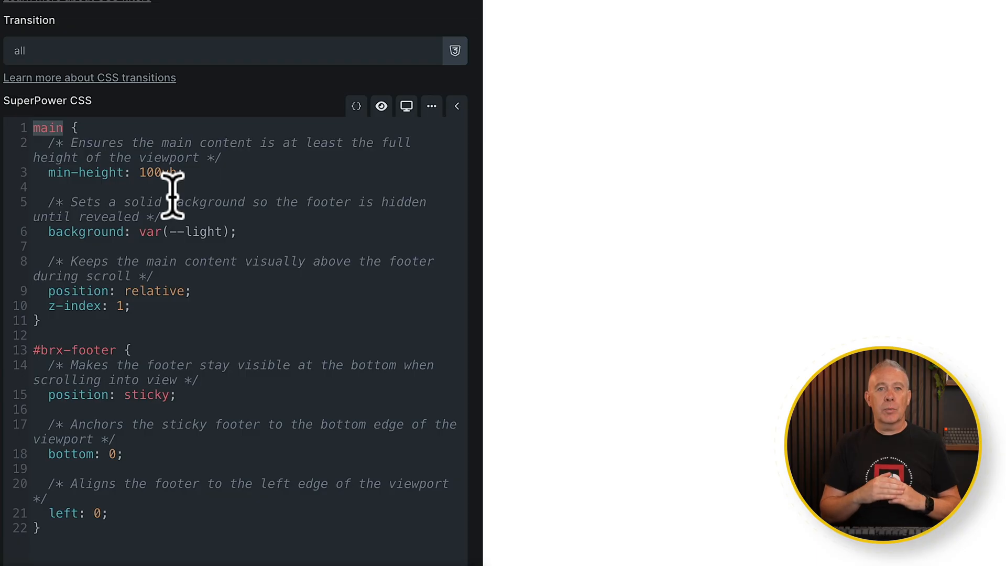
pyautogui.moveTo(661, 206)
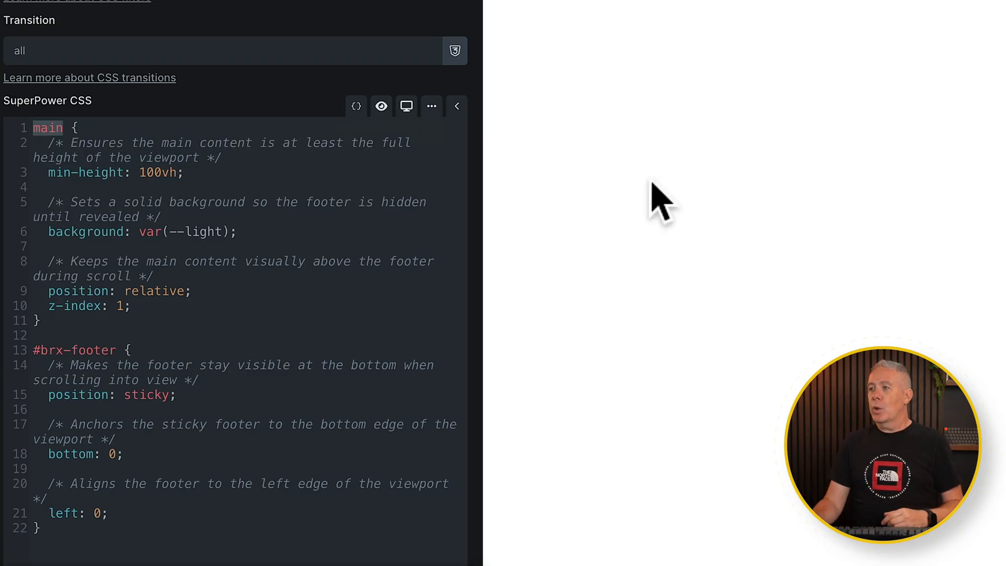
pyautogui.moveTo(741, 215)
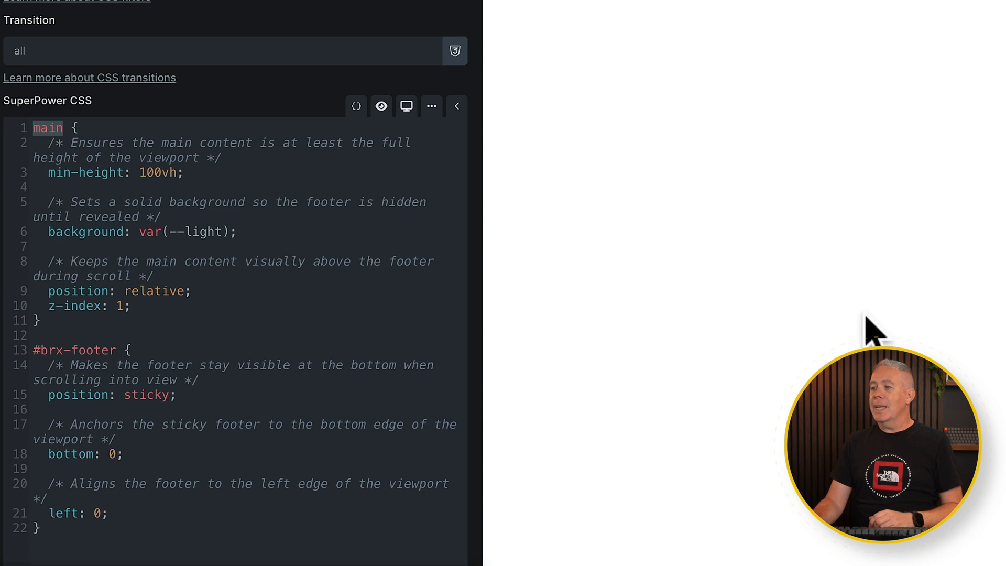
pyautogui.moveTo(613, 221)
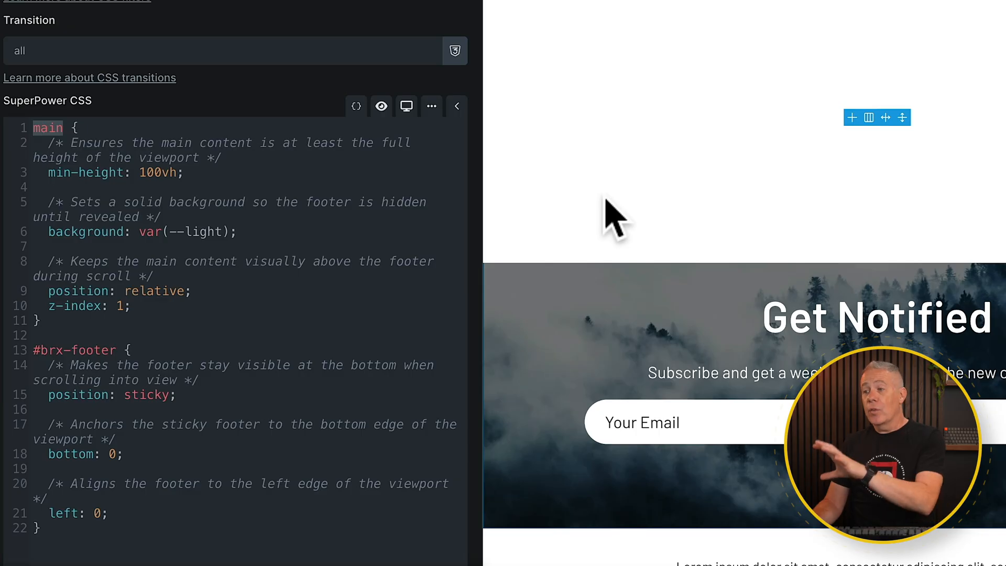
pyautogui.moveTo(221, 241)
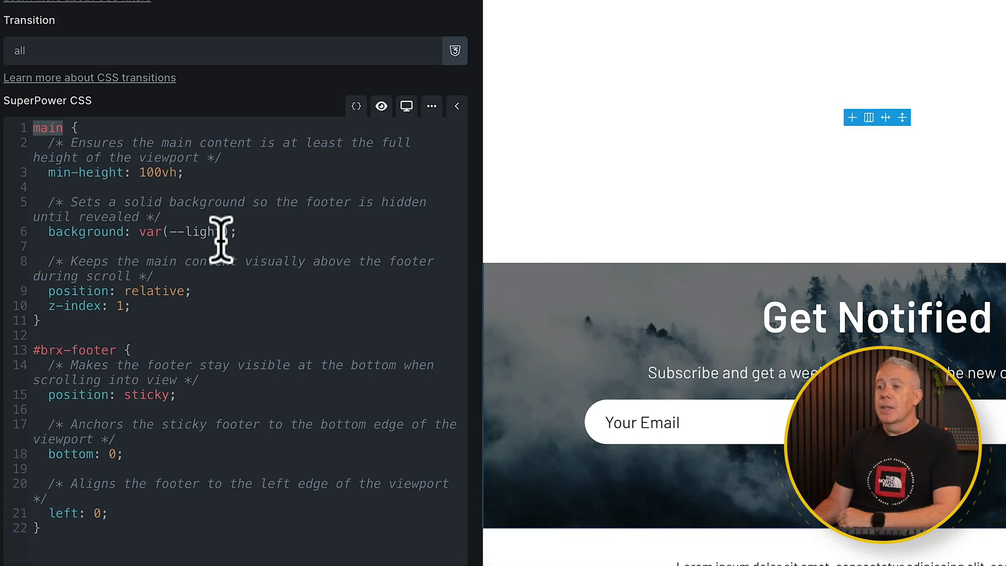
pyautogui.moveTo(163, 173)
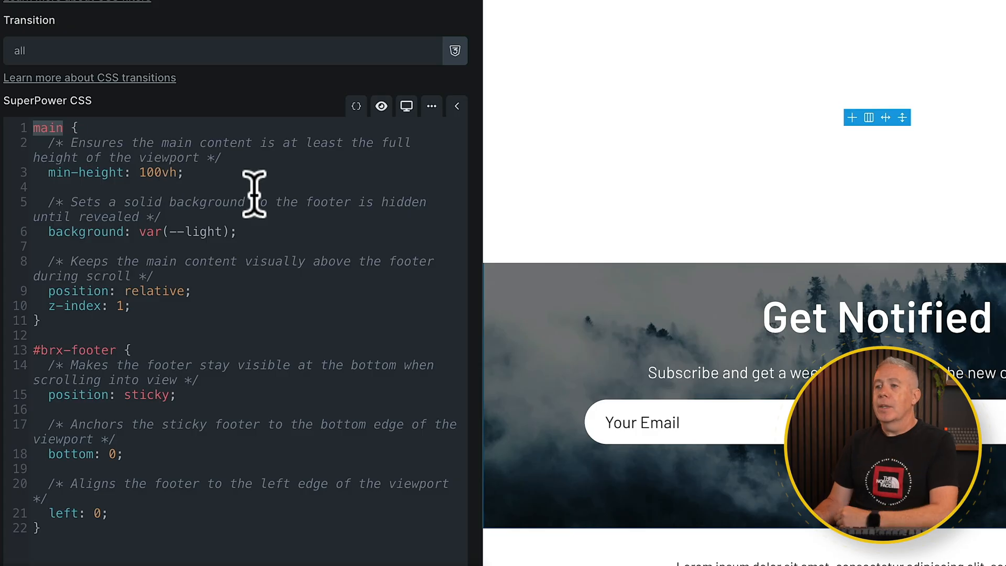
pyautogui.moveTo(516, 218)
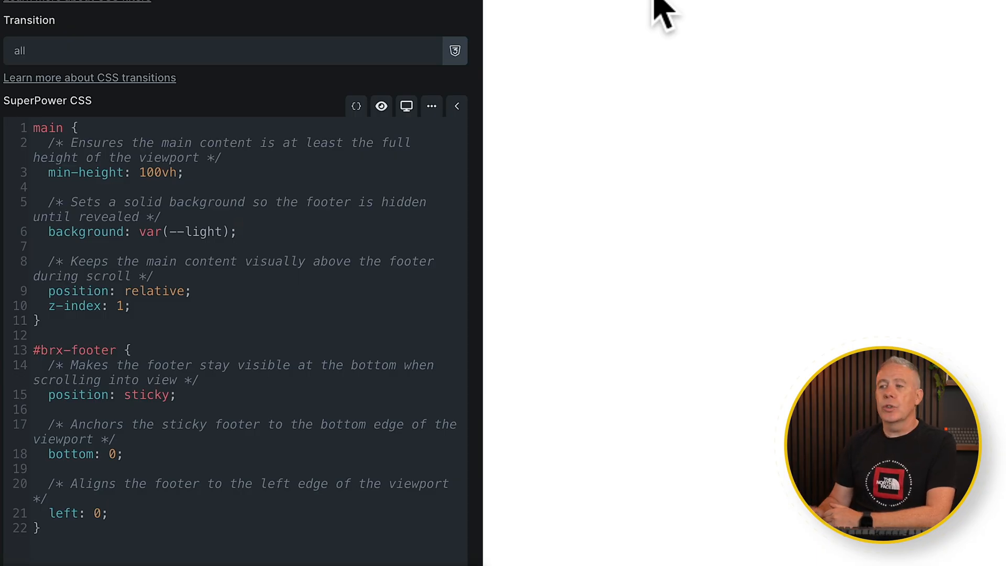
pyautogui.moveTo(244, 241)
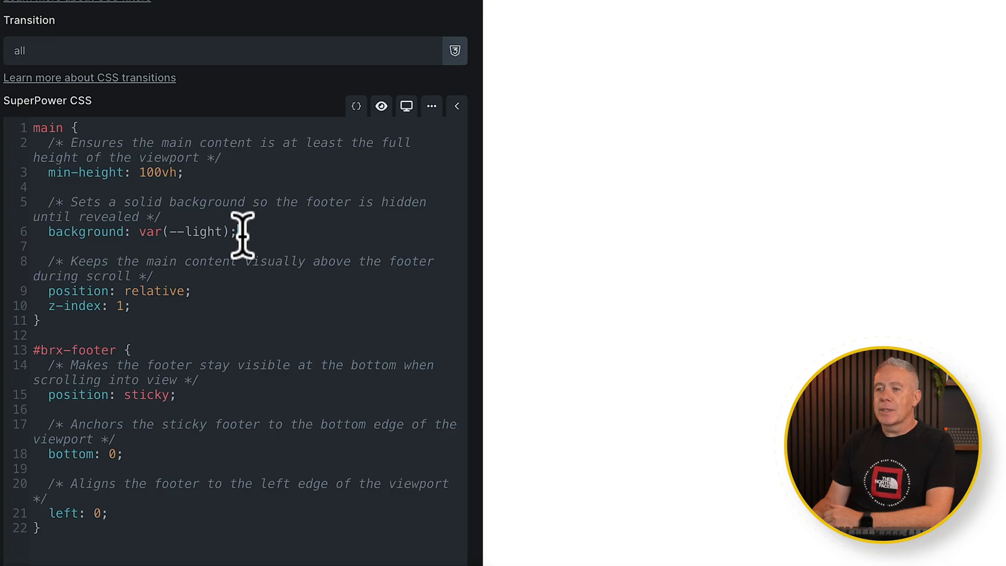
pyautogui.moveTo(233, 232)
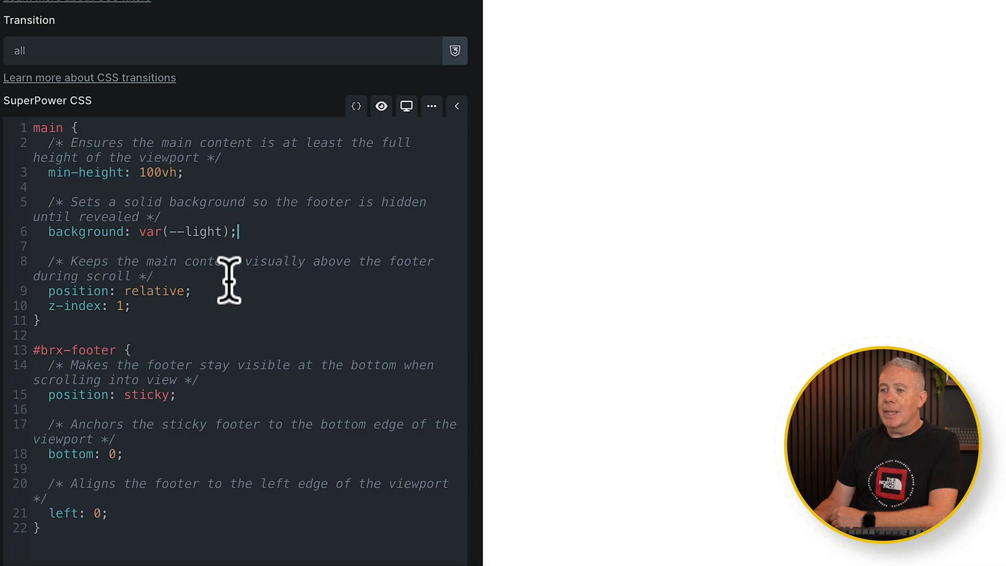
pyautogui.moveTo(229, 306)
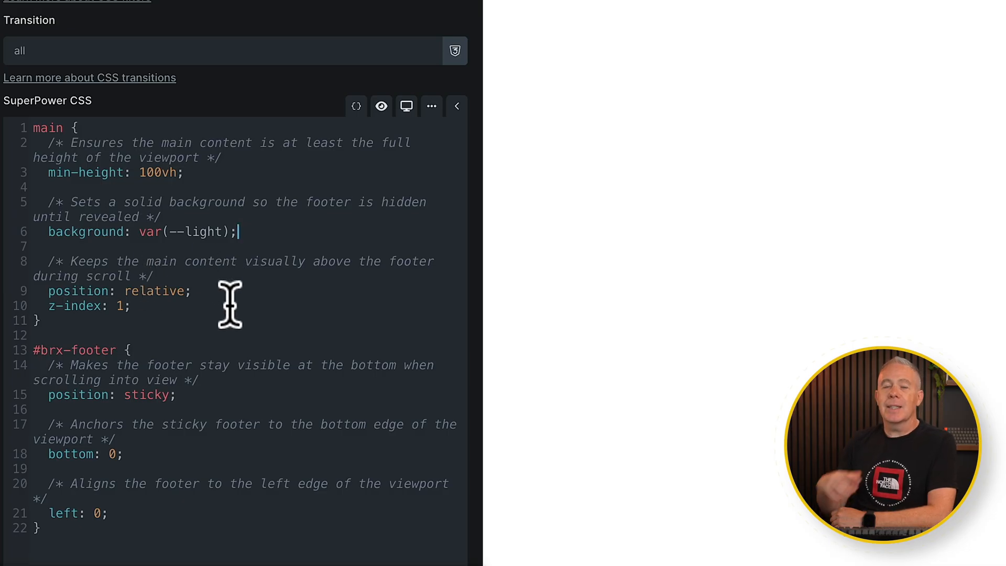
pyautogui.moveTo(178, 305)
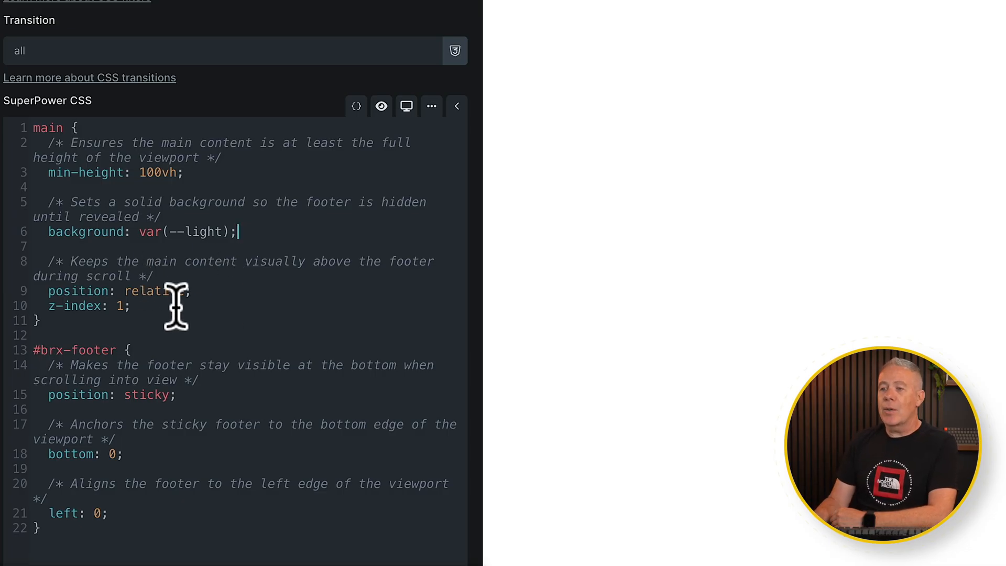
pyautogui.moveTo(156, 305)
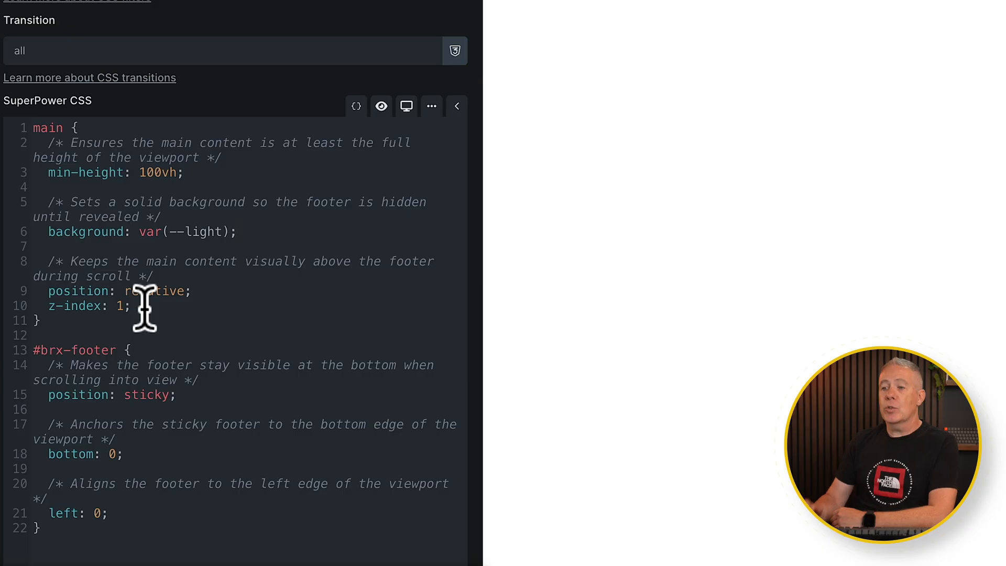
pyautogui.moveTo(221, 359)
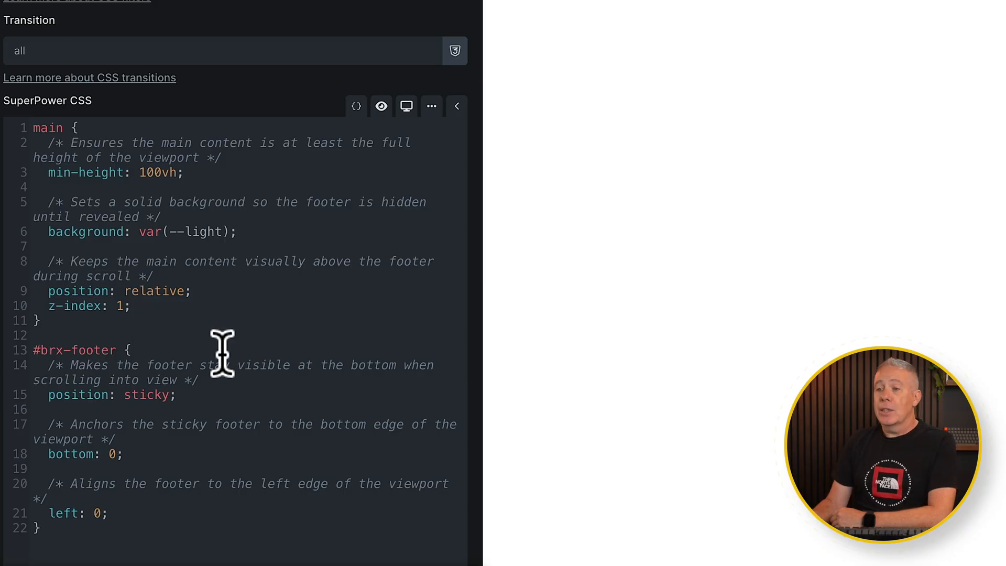
pyautogui.moveTo(154, 298)
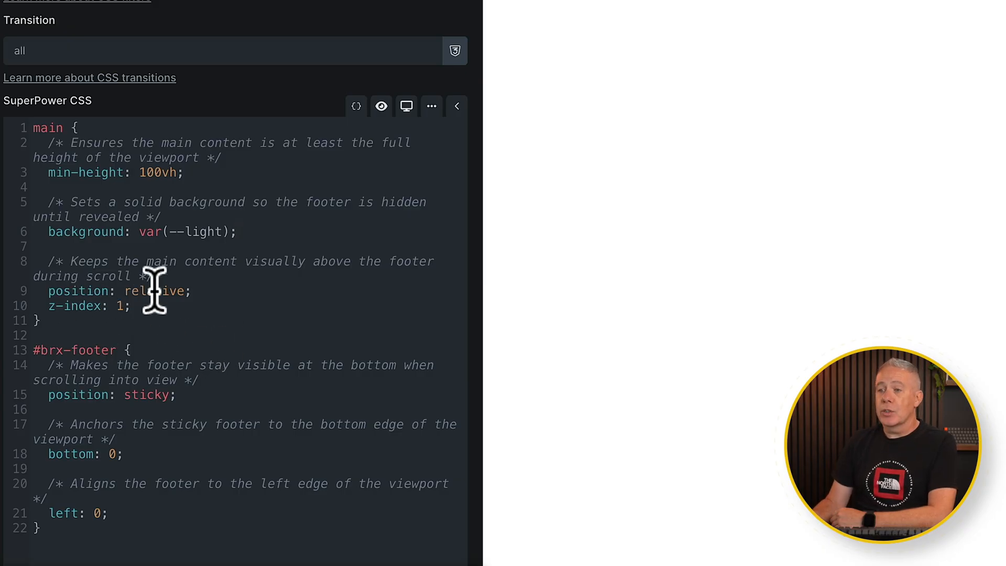
pyautogui.moveTo(94, 327)
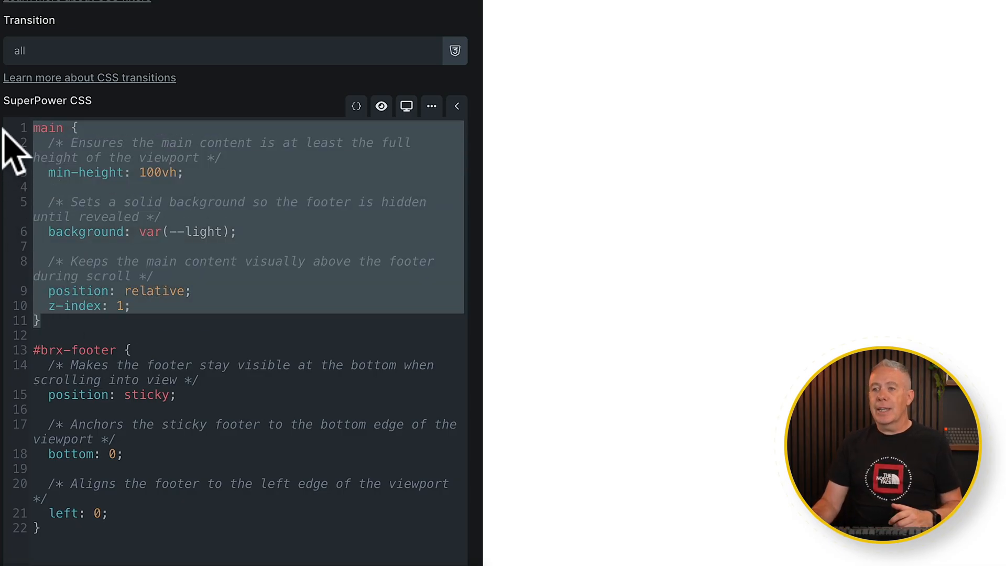
pyautogui.moveTo(106, 338)
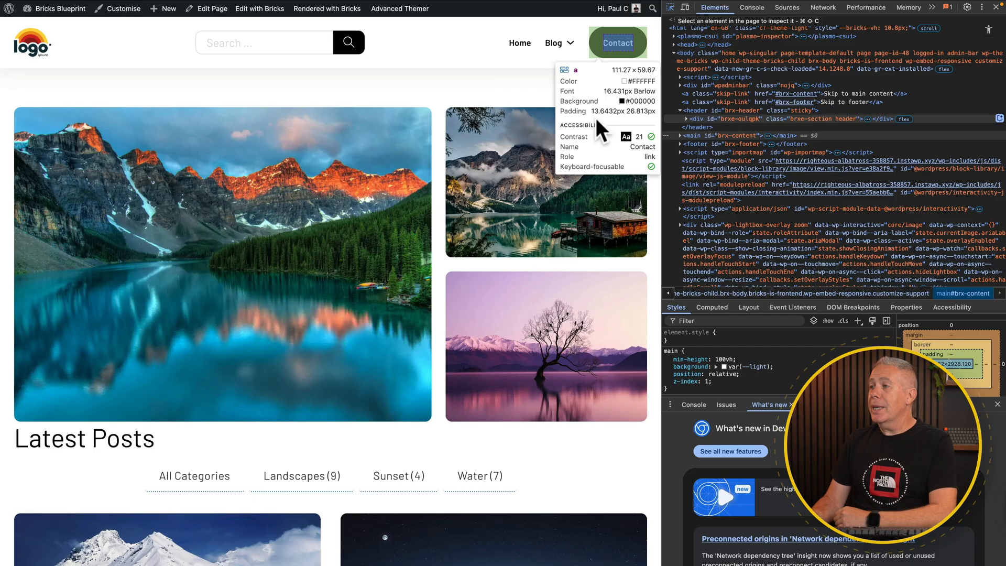
pyautogui.scroll(-3)
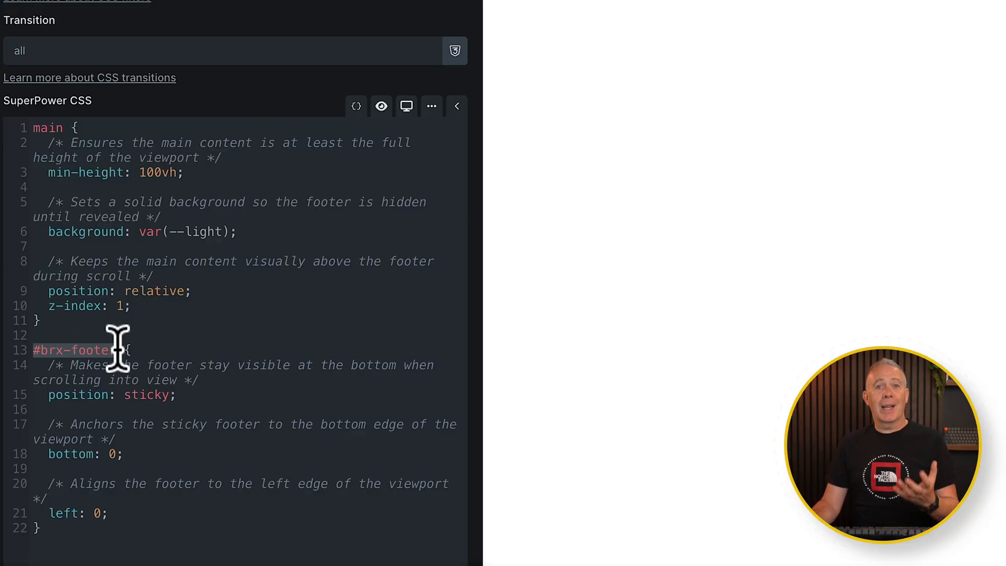
pyautogui.moveTo(147, 395)
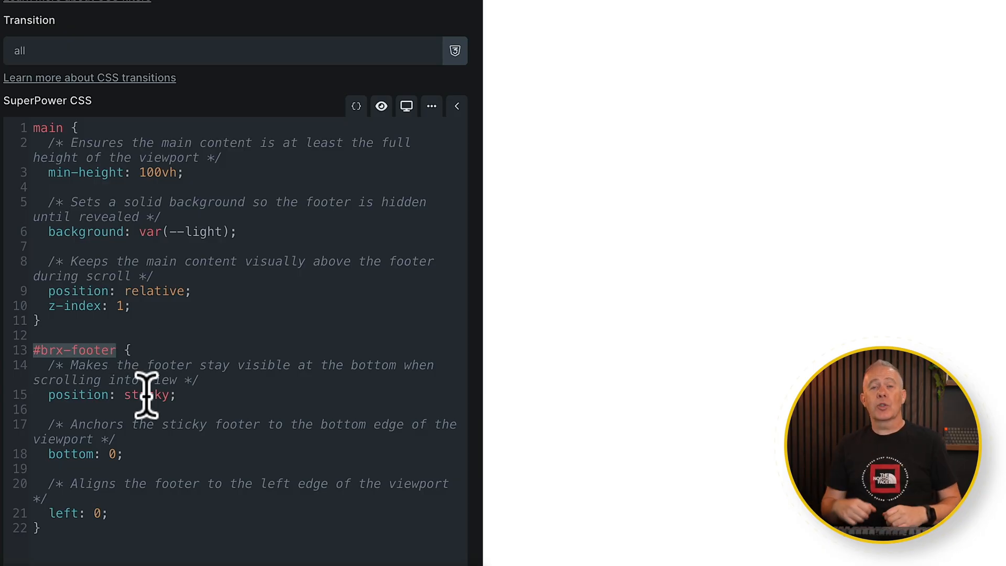
pyautogui.moveTo(192, 395)
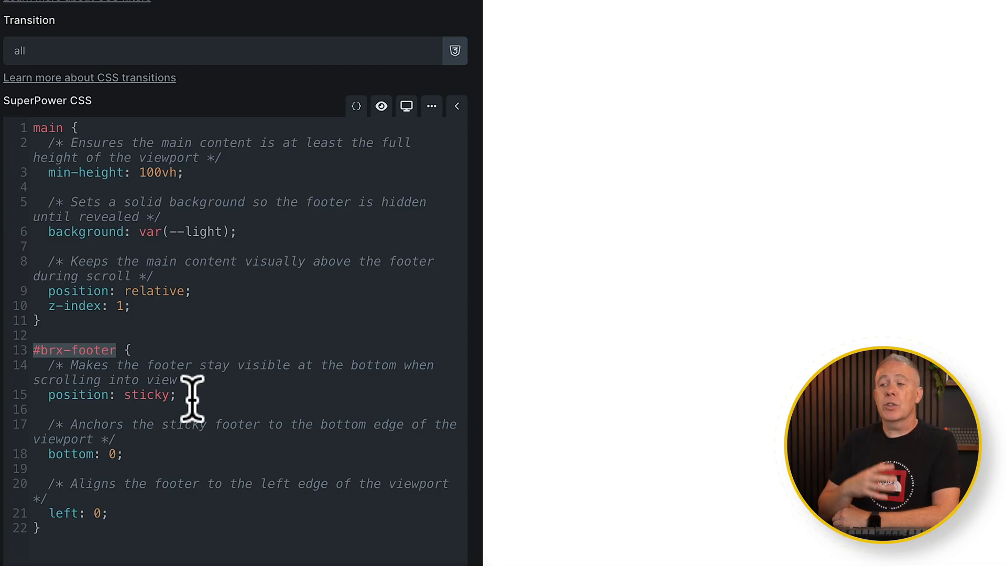
pyautogui.moveTo(173, 395)
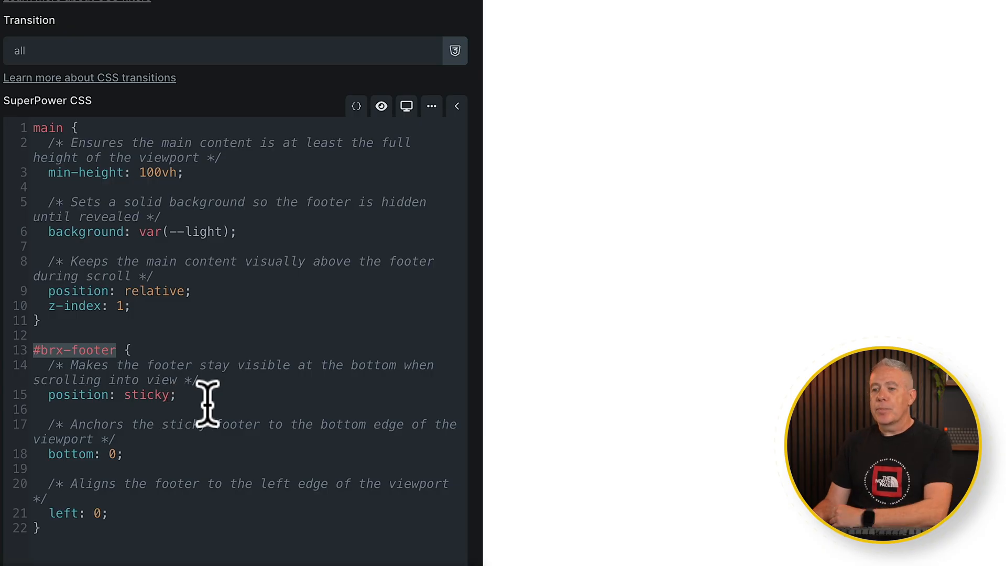
pyautogui.moveTo(143, 454)
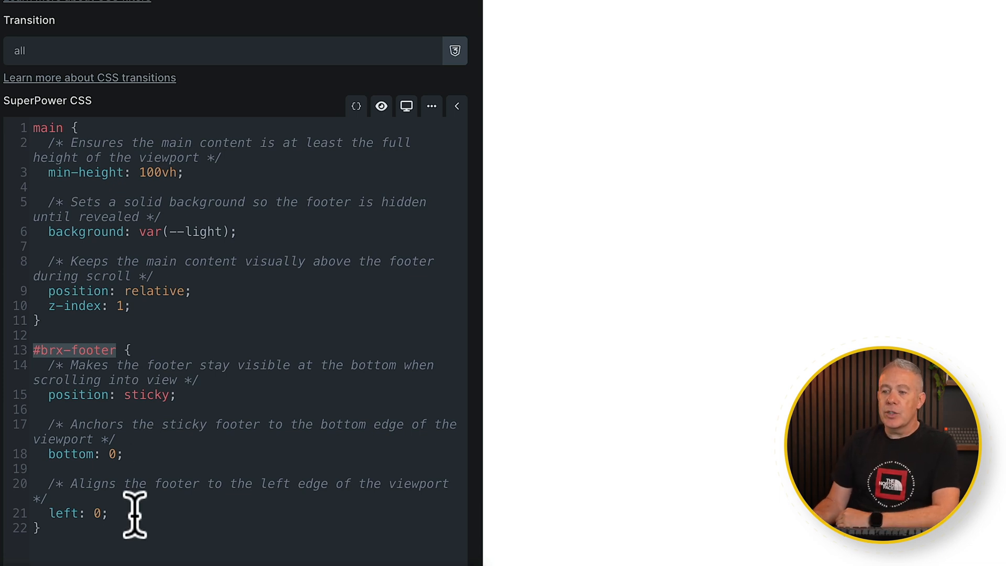
pyautogui.moveTo(74, 513)
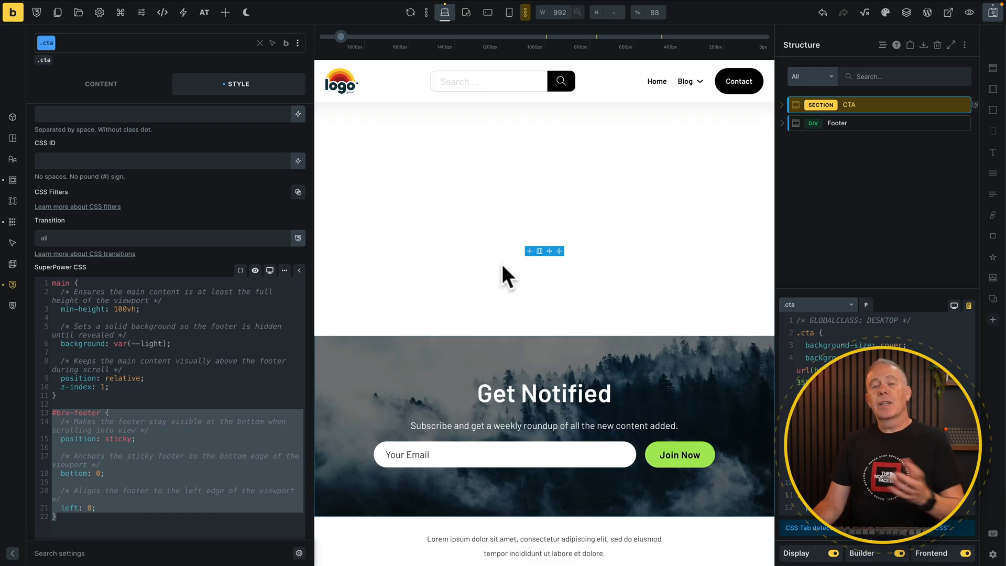
pyautogui.moveTo(439, 344)
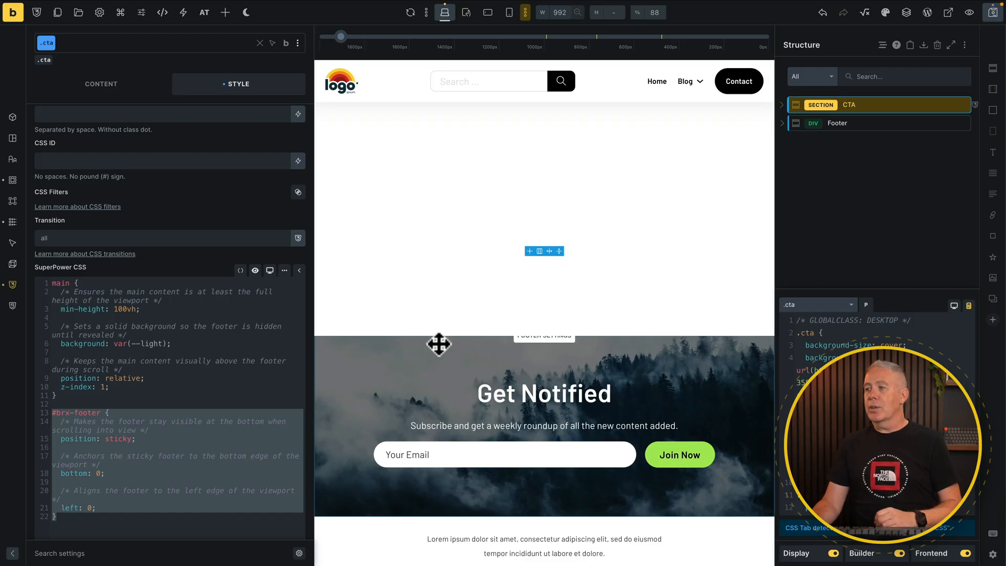
pyautogui.moveTo(650, 241)
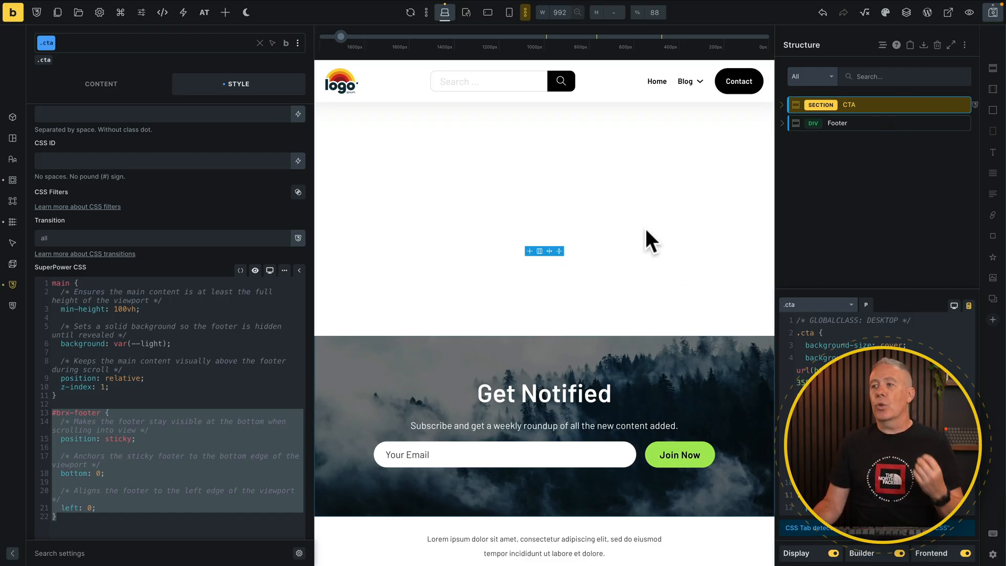
pyautogui.moveTo(859, 149)
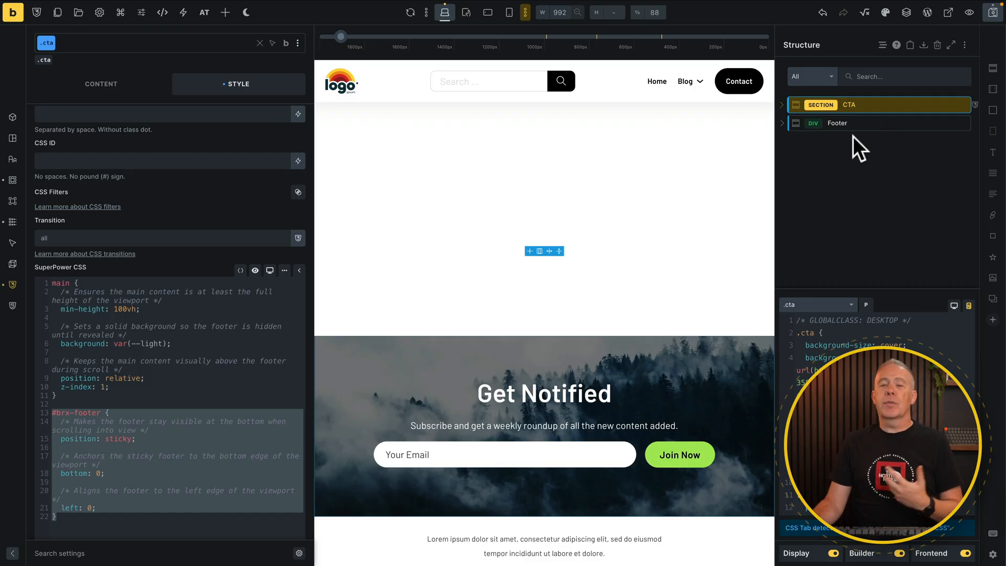
pyautogui.moveTo(861, 123)
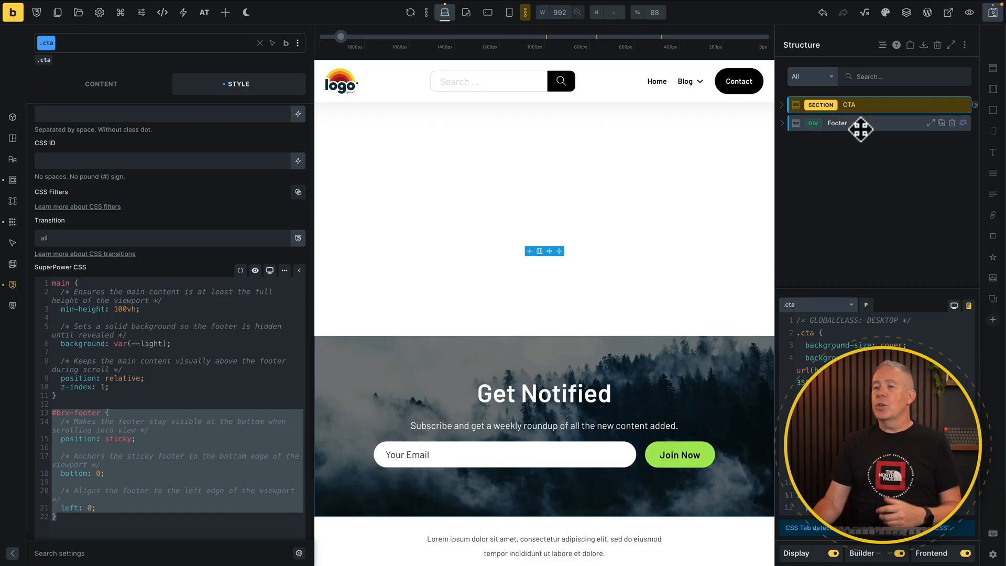
pyautogui.moveTo(742, 249)
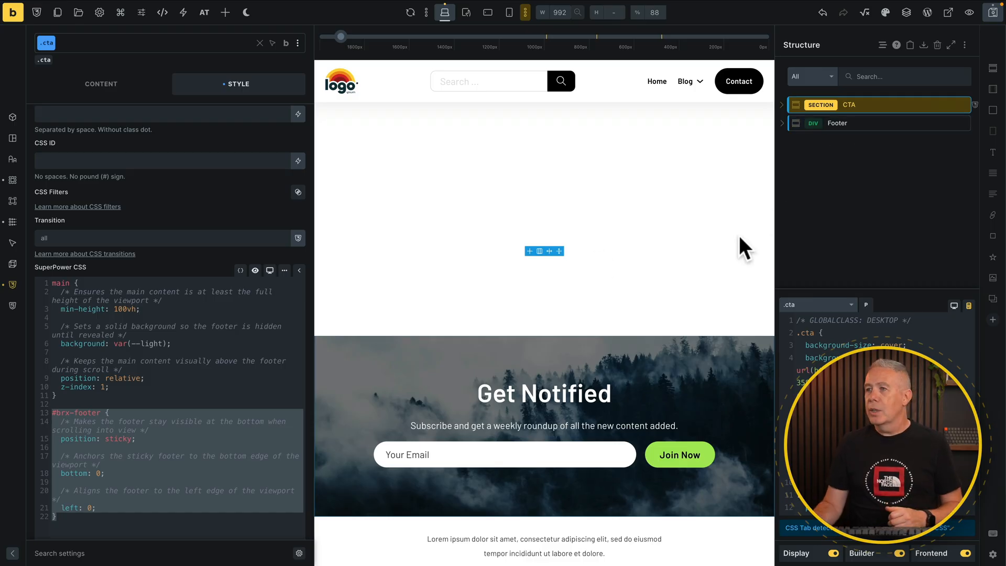
pyautogui.moveTo(372, 12)
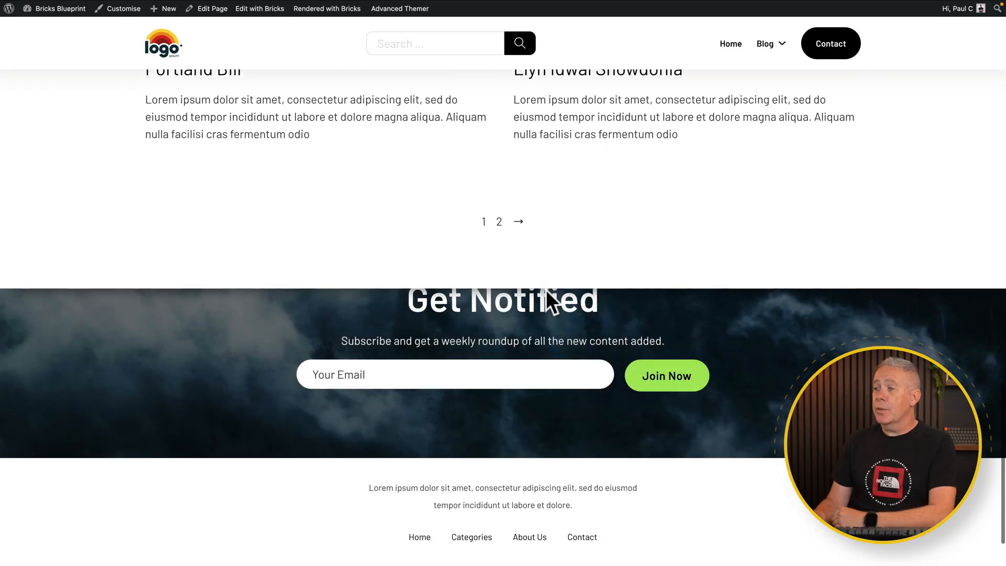
# Step: Scroll near the page bottom to watch blog content slide over the Get Notified section and footer
pyautogui.scroll(3)
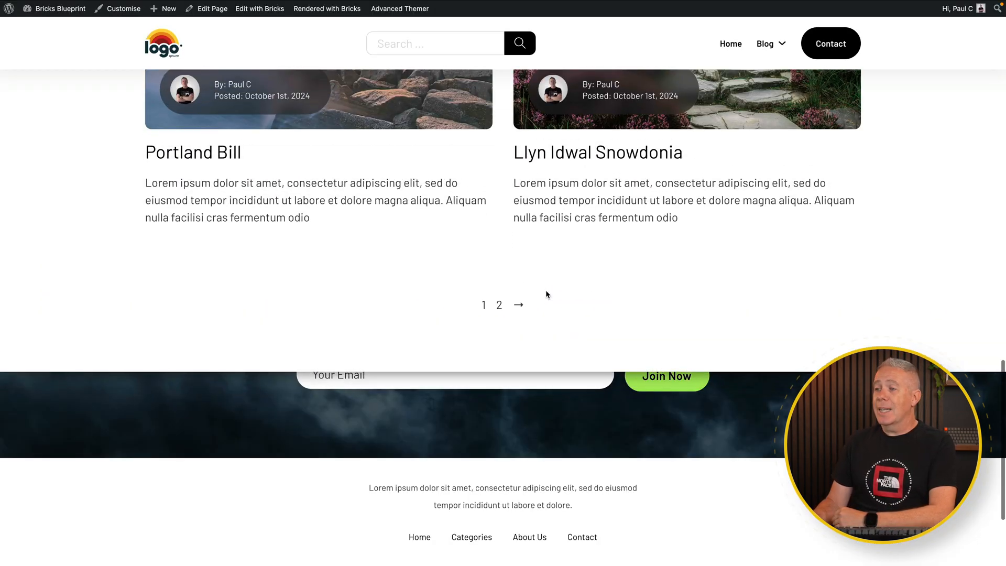
pyautogui.scroll(3)
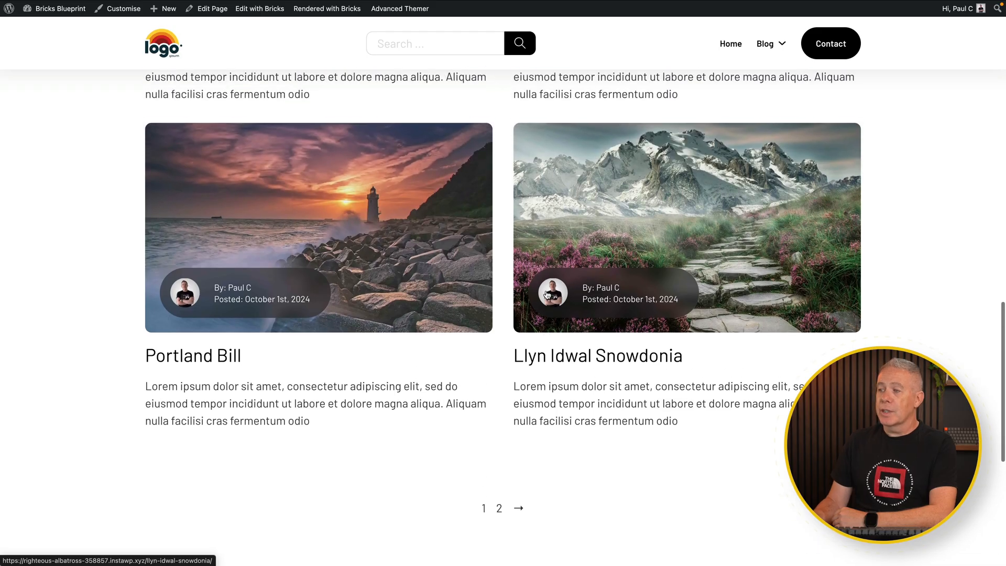
pyautogui.scroll(-3)
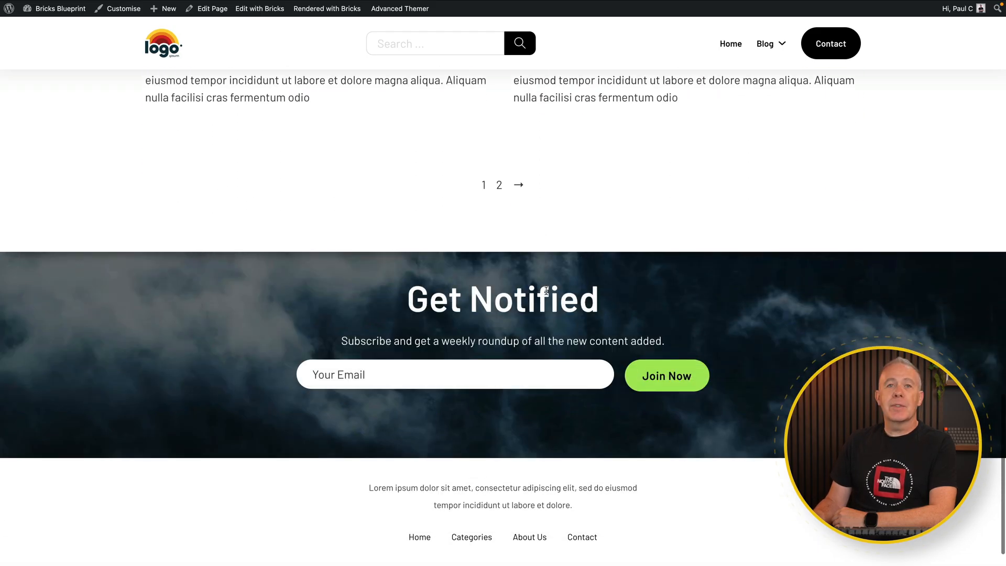
pyautogui.scroll(3)
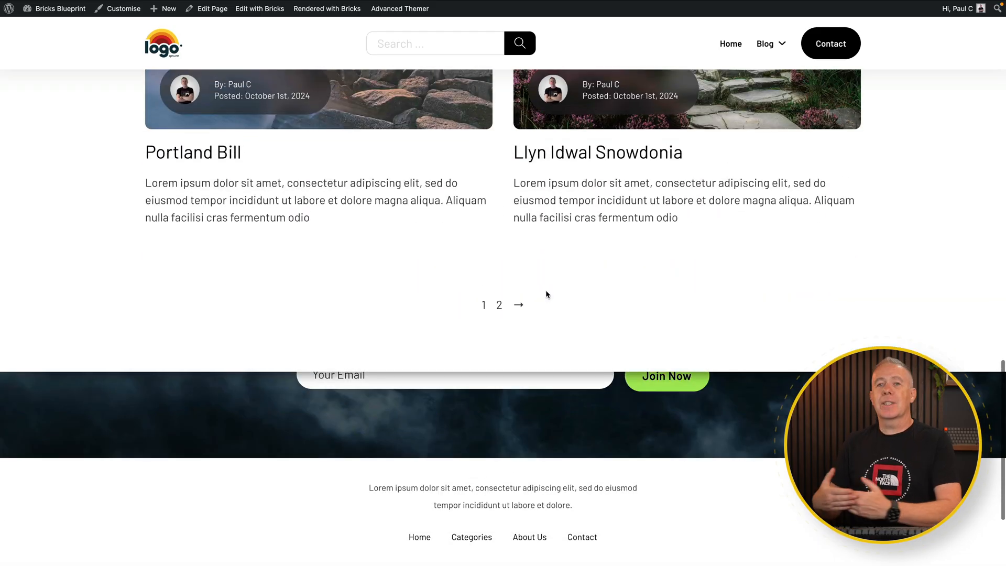